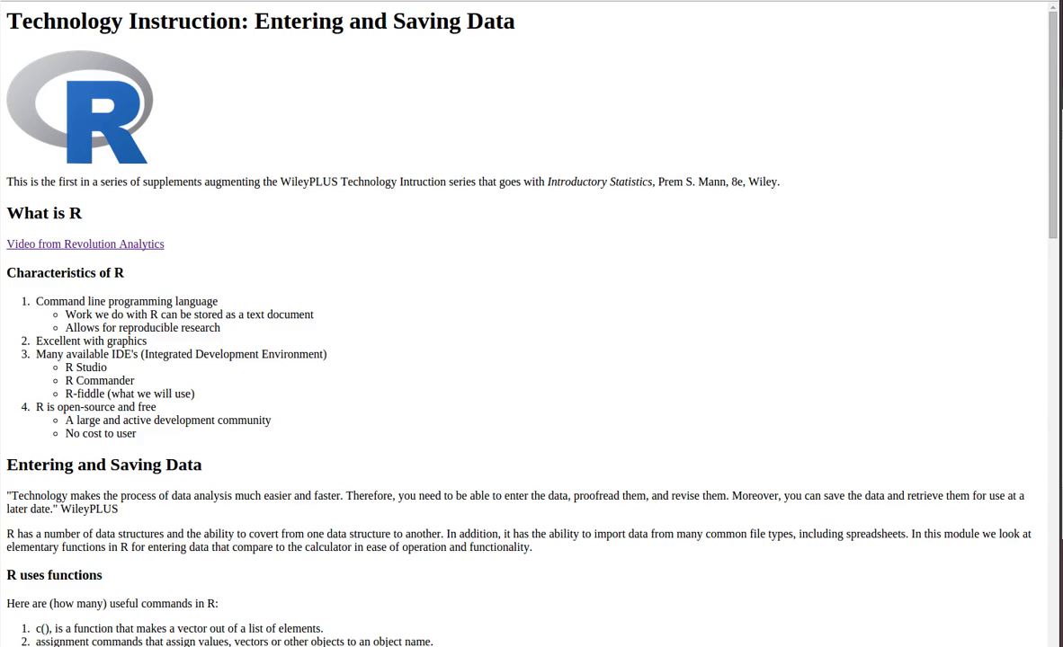
{"action": "mouse_move", "coordinate": [633, 127]}
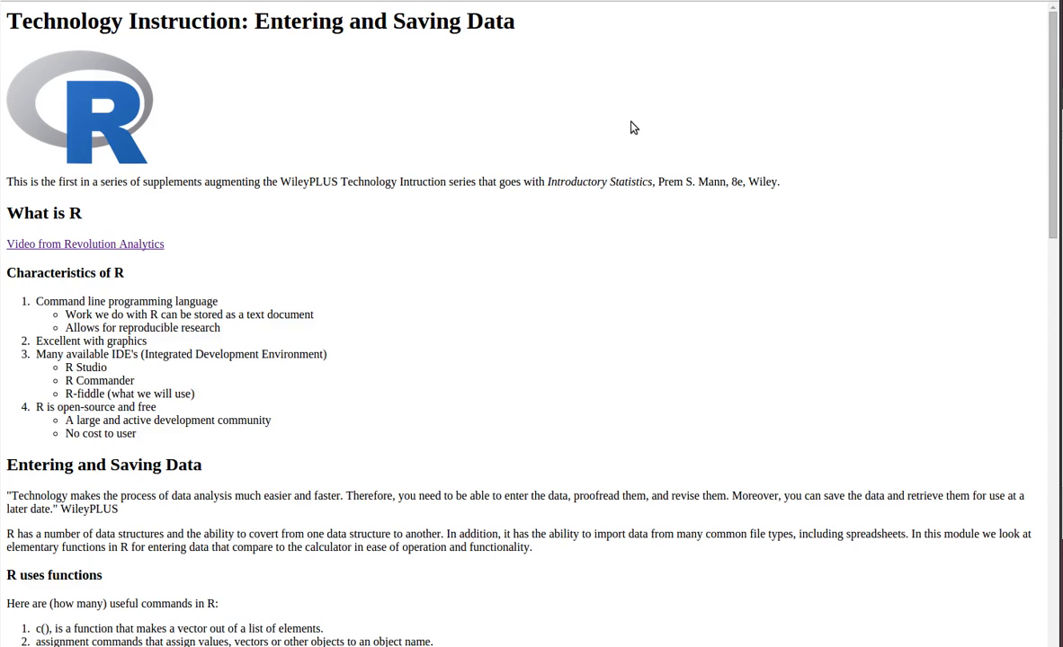
{"action": "mouse_move", "coordinate": [583, 157]}
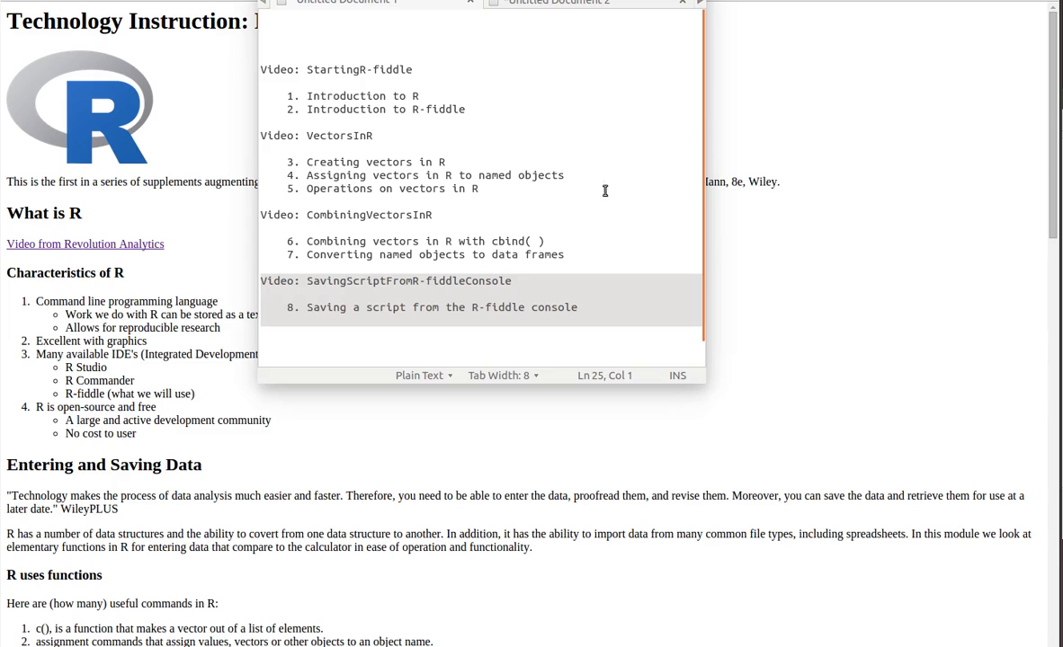
{"action": "mouse_move", "coordinate": [507, 303]}
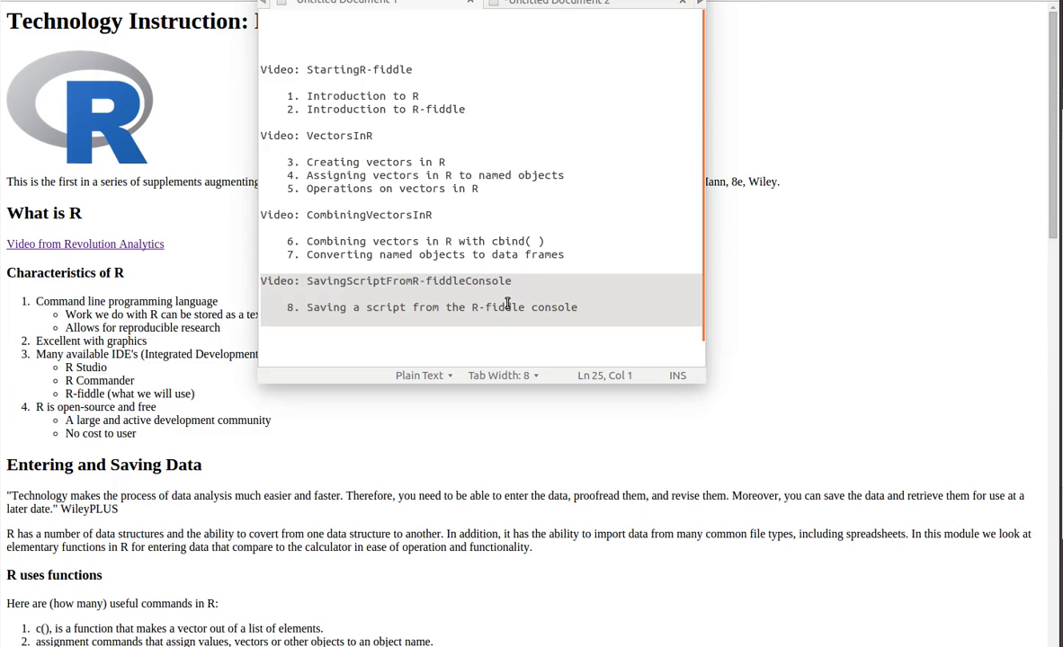
{"action": "mouse_move", "coordinate": [508, 333]}
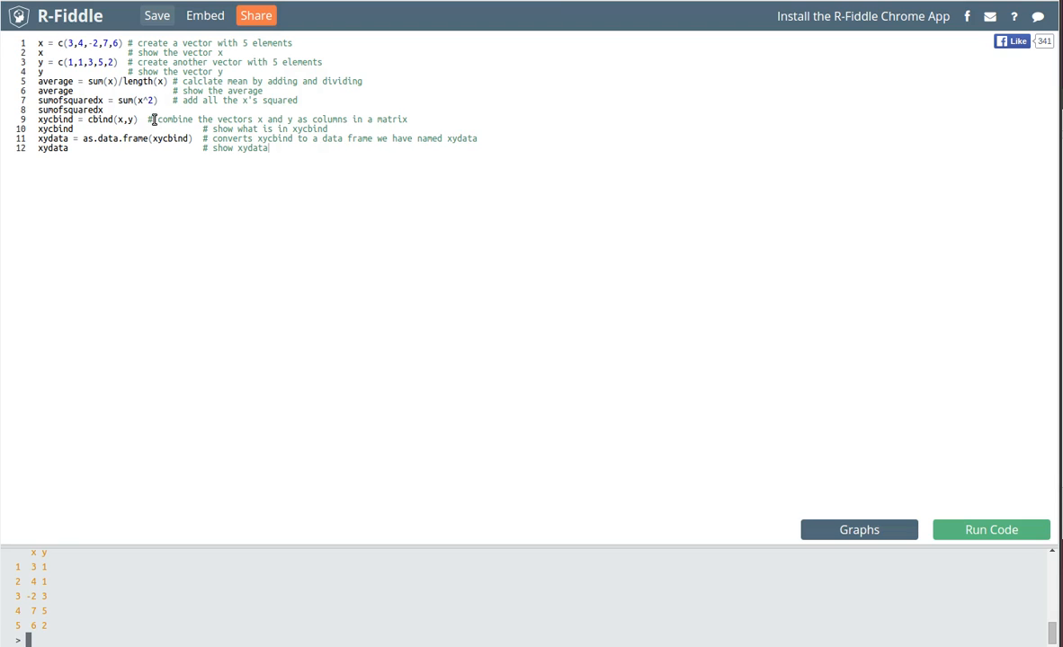
{"action": "mouse_move", "coordinate": [351, 184]}
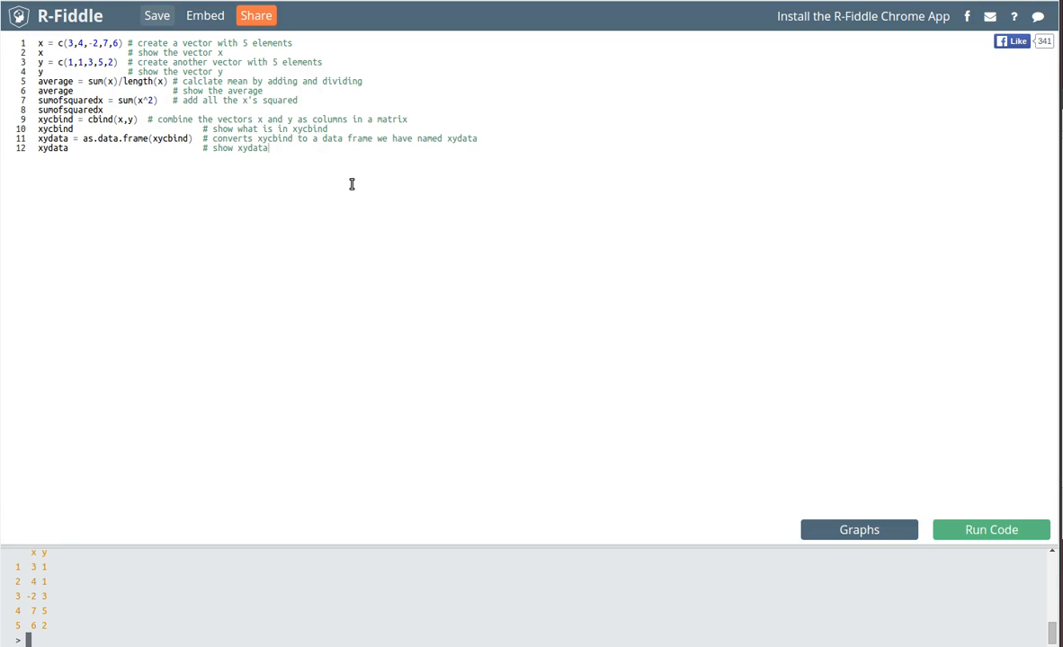
{"action": "mouse_move", "coordinate": [329, 193]}
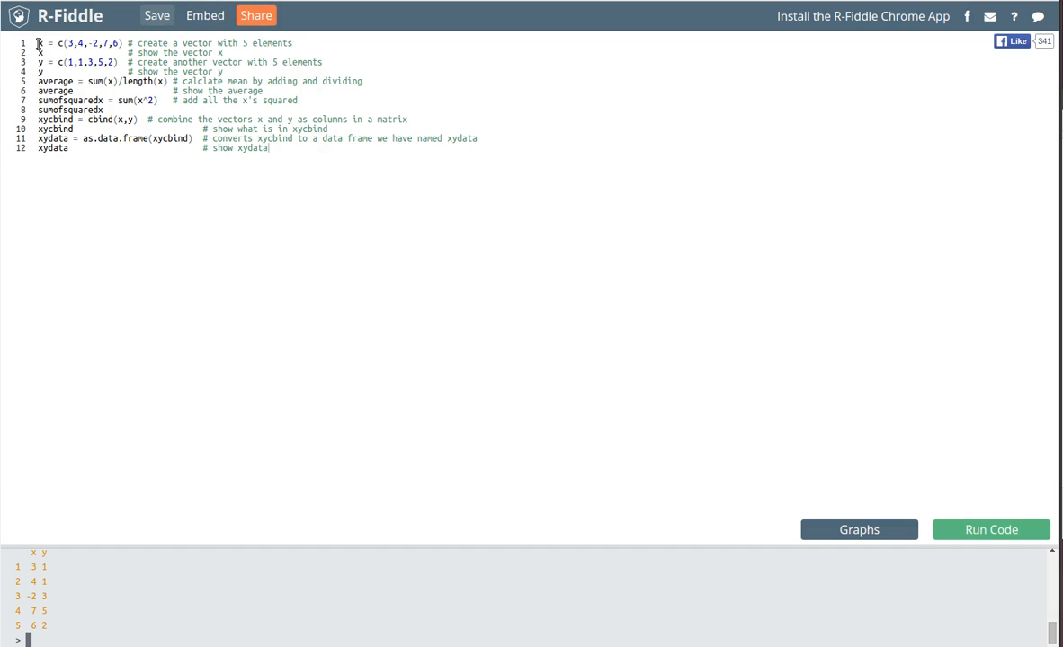
- Select all twelve lines of the R script in the R-Fiddle editor
{"action": "key", "text": "ctrl+a"}
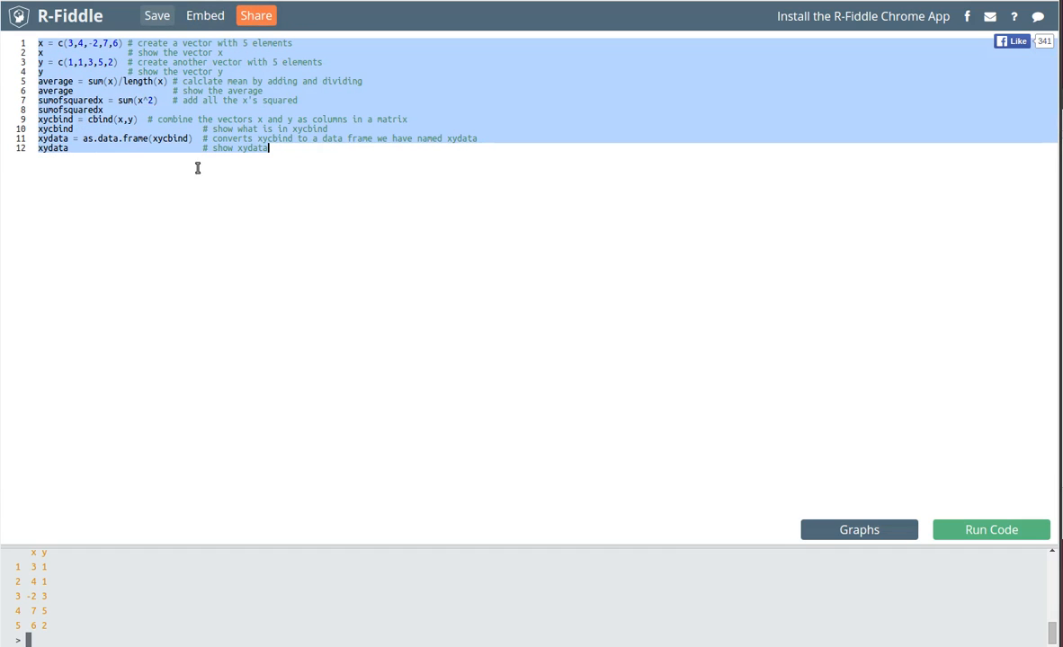
{"action": "mouse_move", "coordinate": [321, 173]}
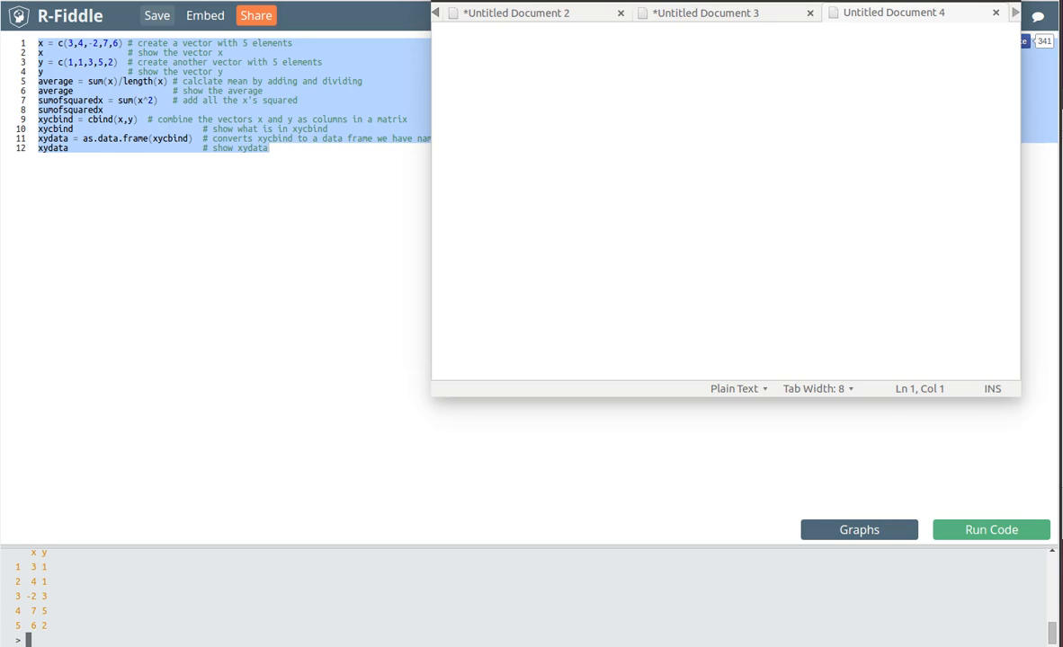
{"action": "mouse_move", "coordinate": [614, 163]}
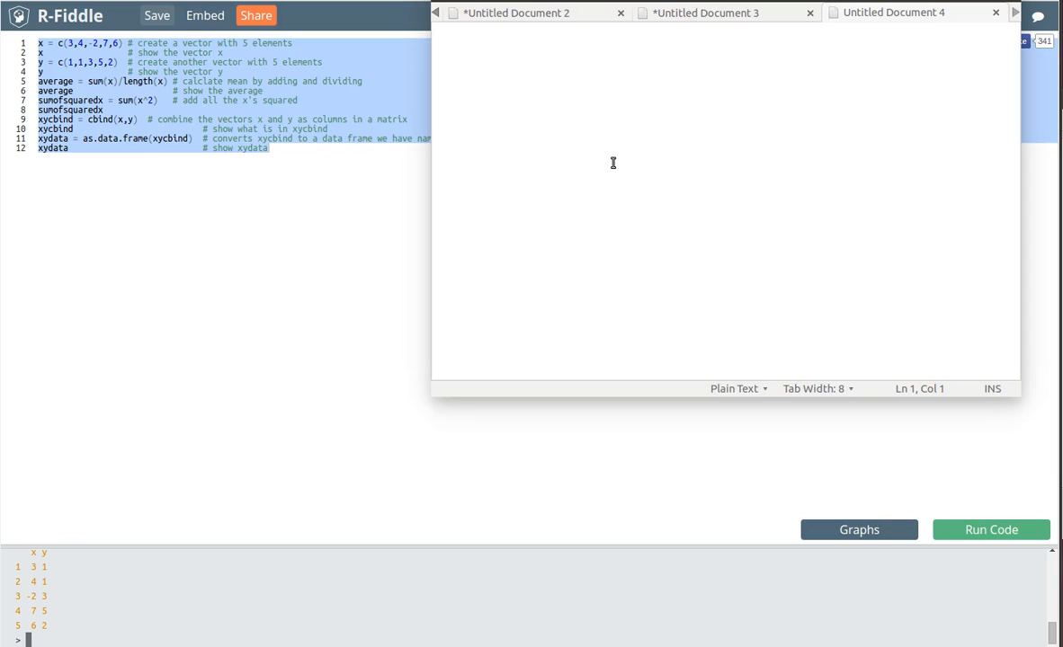
{"action": "mouse_move", "coordinate": [569, 88]}
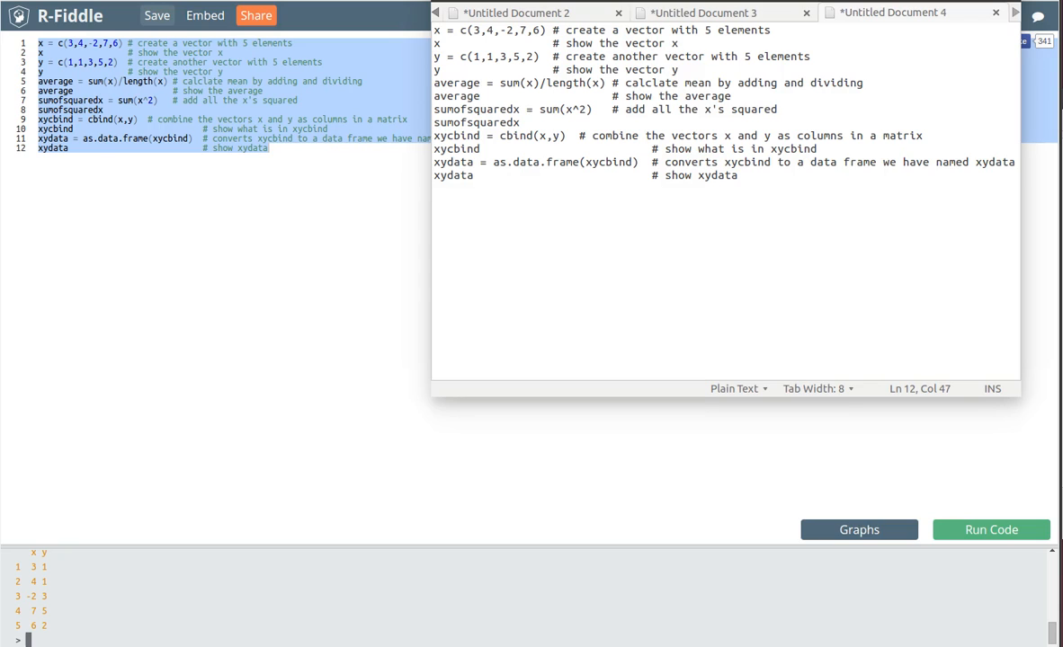
{"action": "mouse_move", "coordinate": [907, 90]}
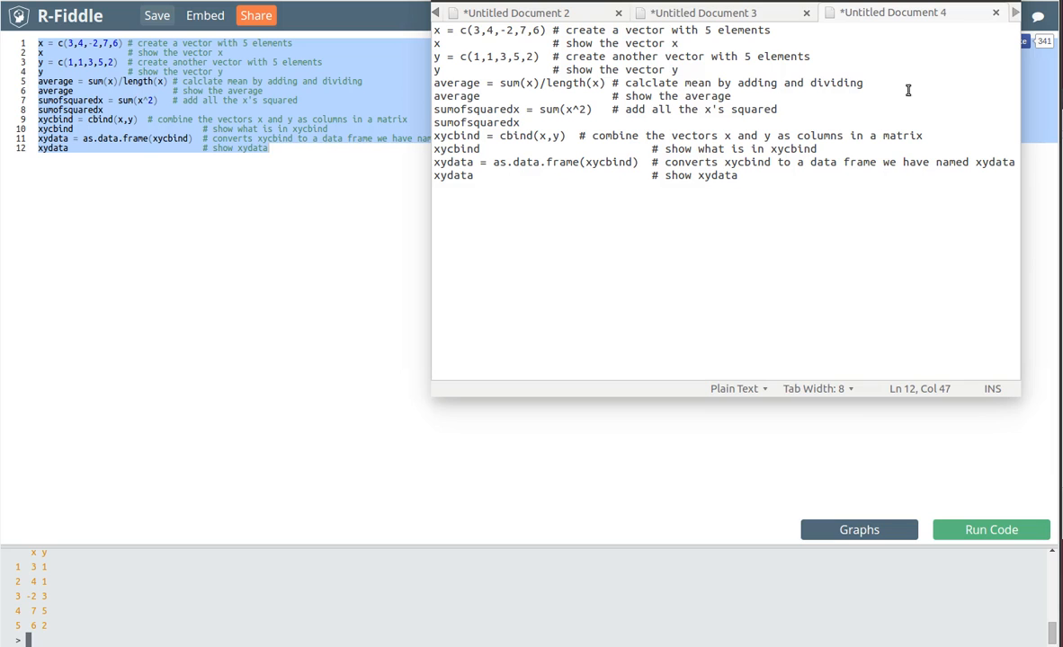